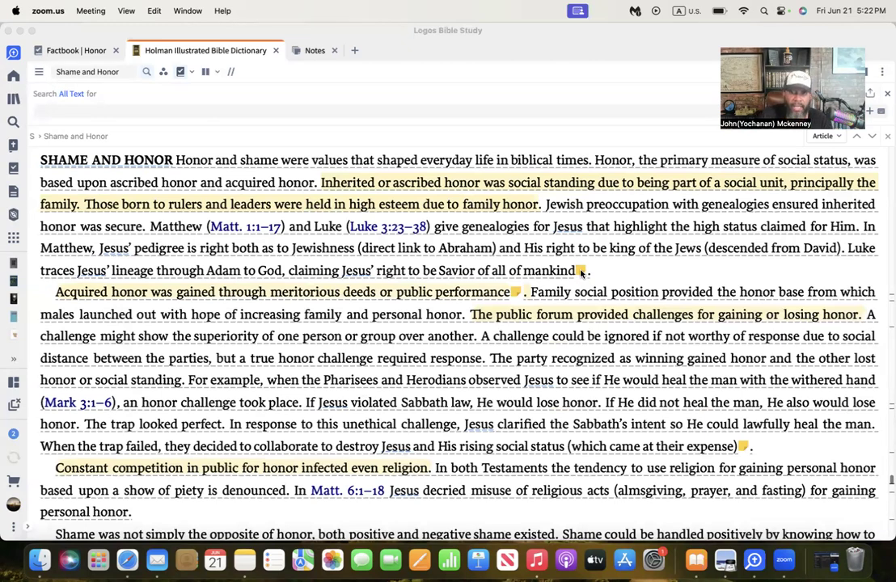
mouse_move(210, 332)
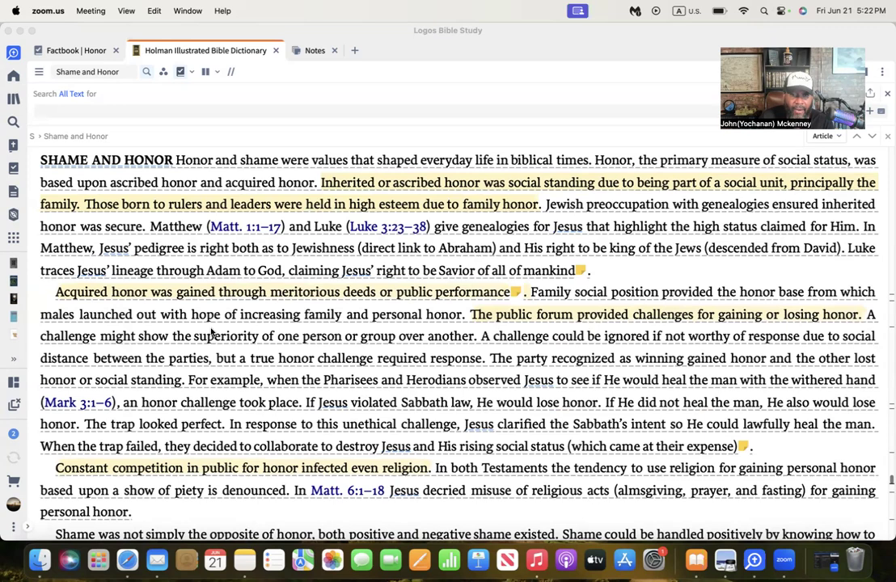
mouse_move(183, 286)
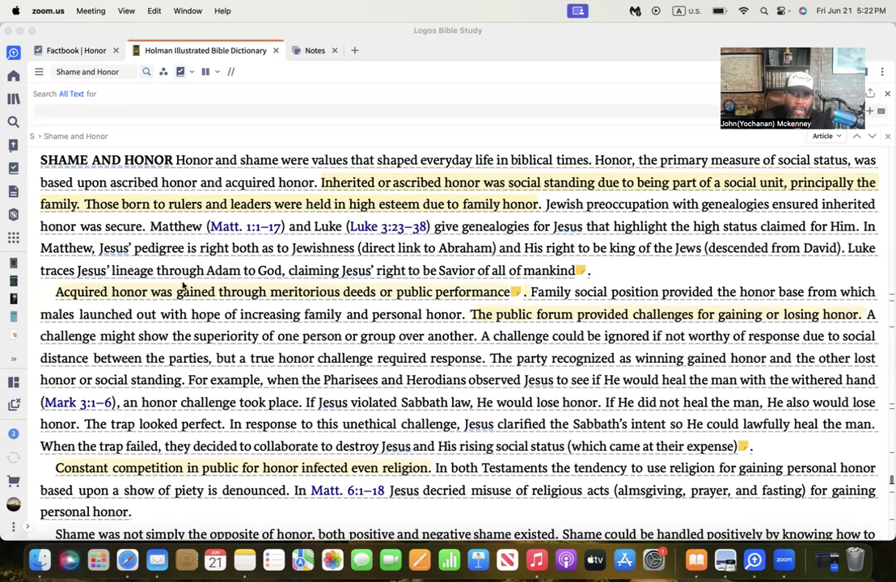
mouse_move(365, 180)
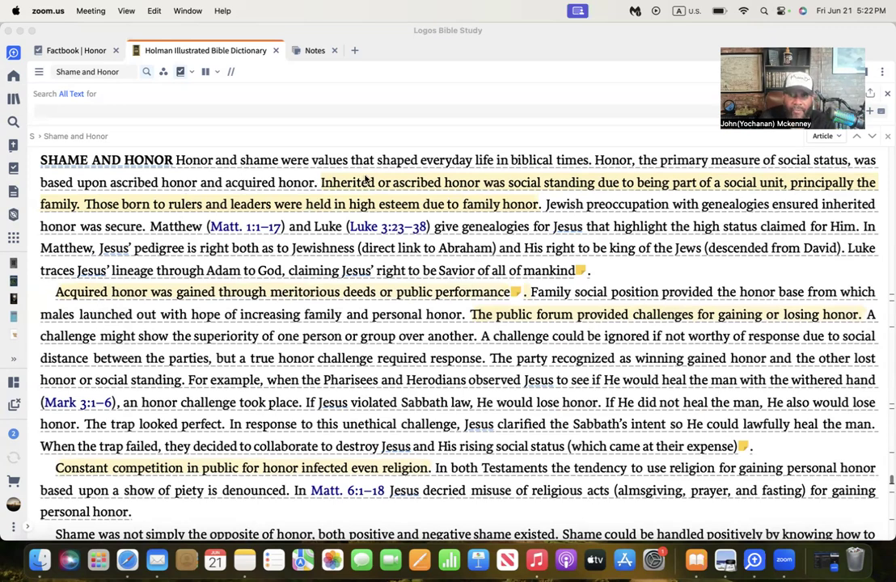
mouse_move(520, 167)
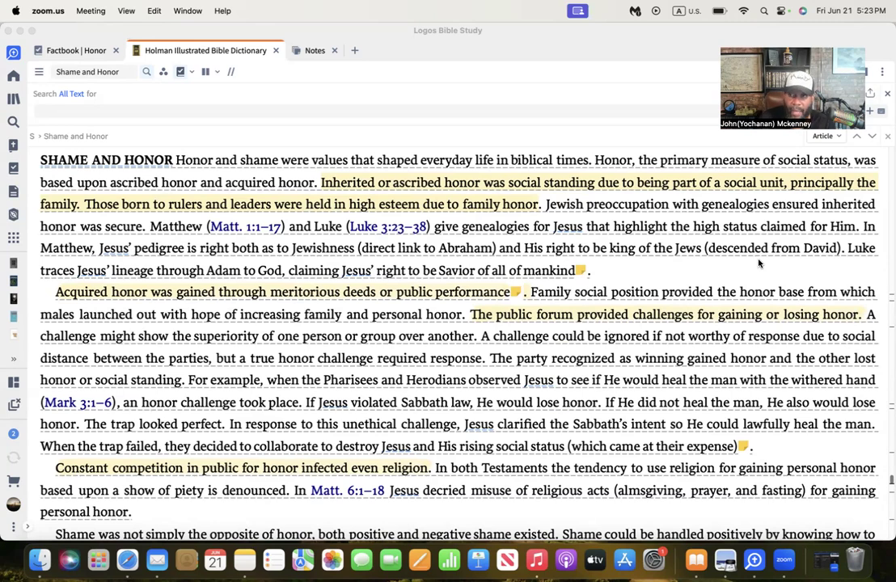
mouse_move(635, 211)
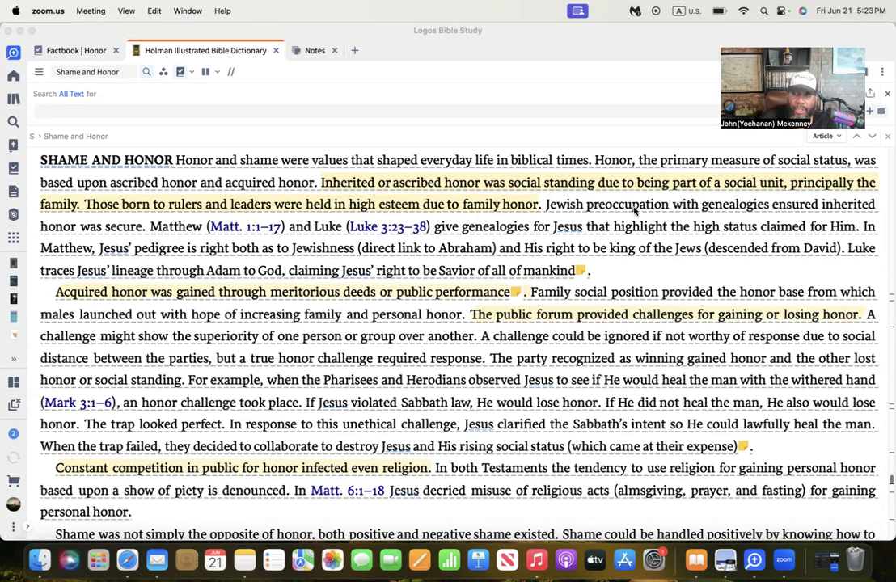
mouse_move(858, 218)
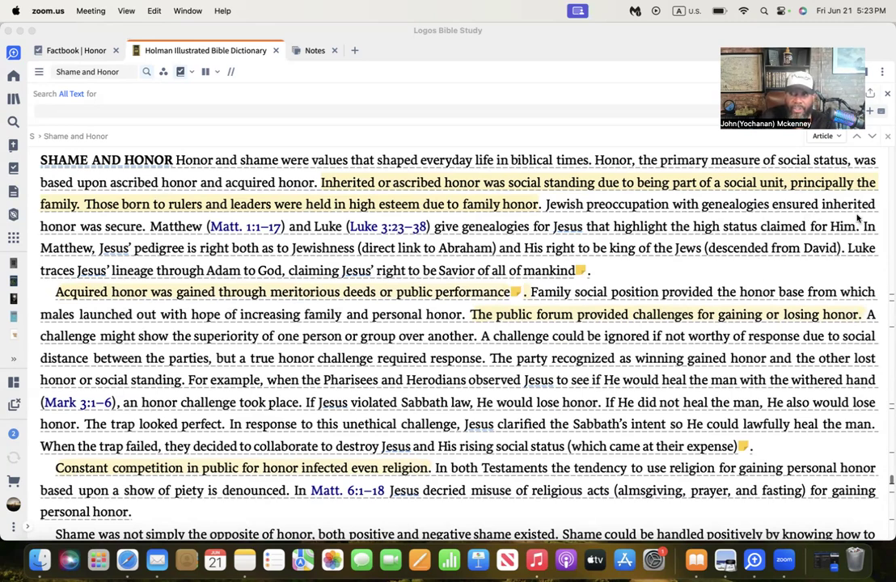
mouse_move(113, 241)
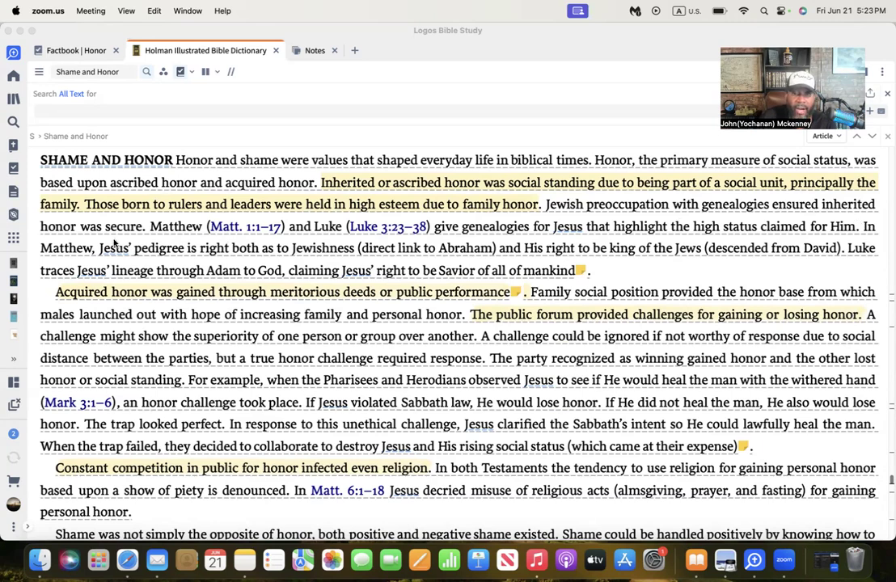
mouse_move(271, 245)
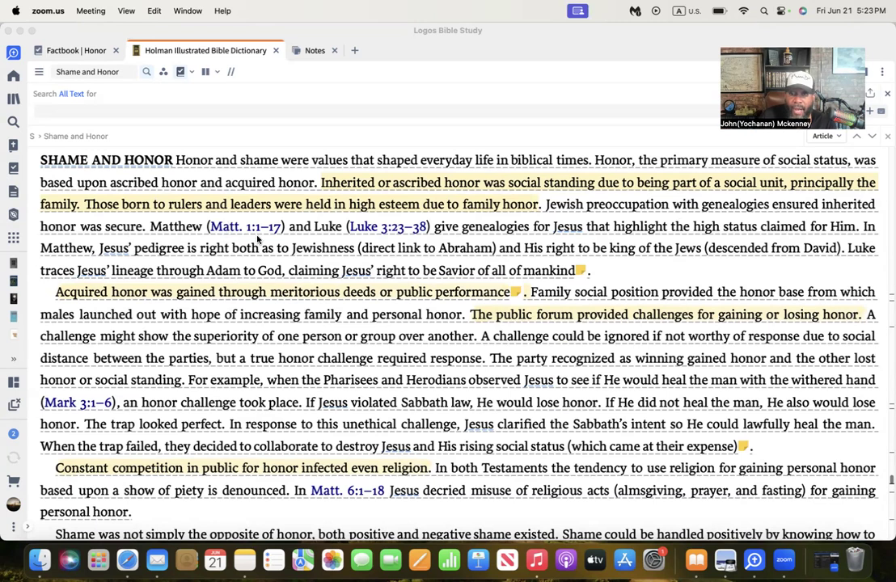
mouse_move(348, 249)
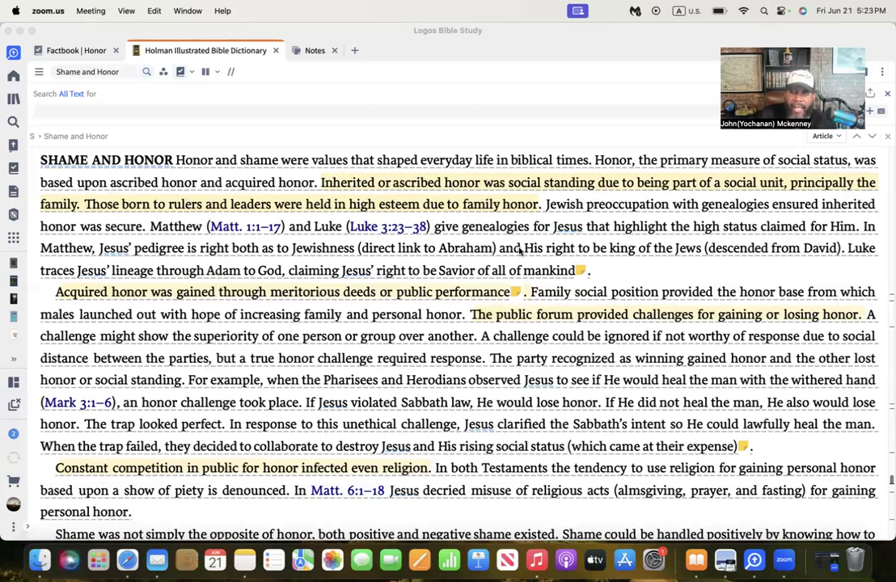
mouse_move(566, 238)
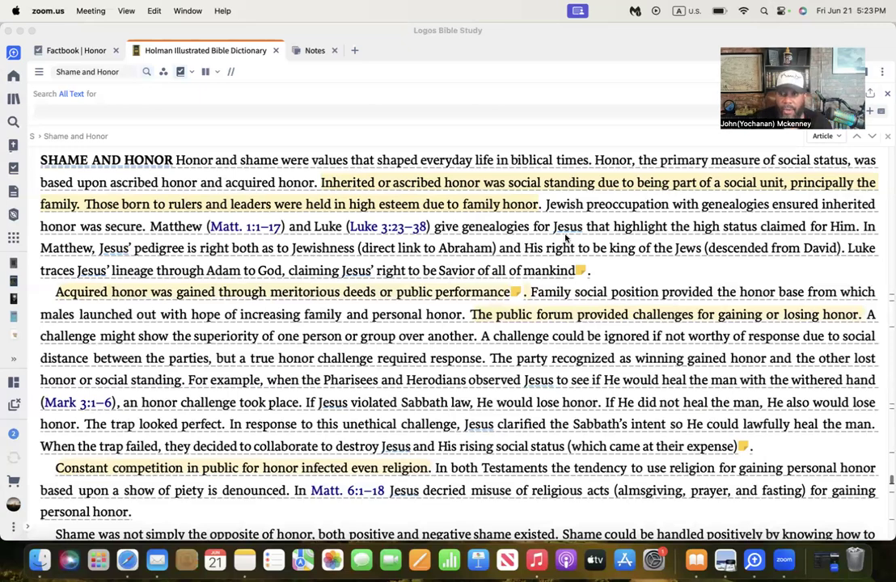
mouse_move(655, 243)
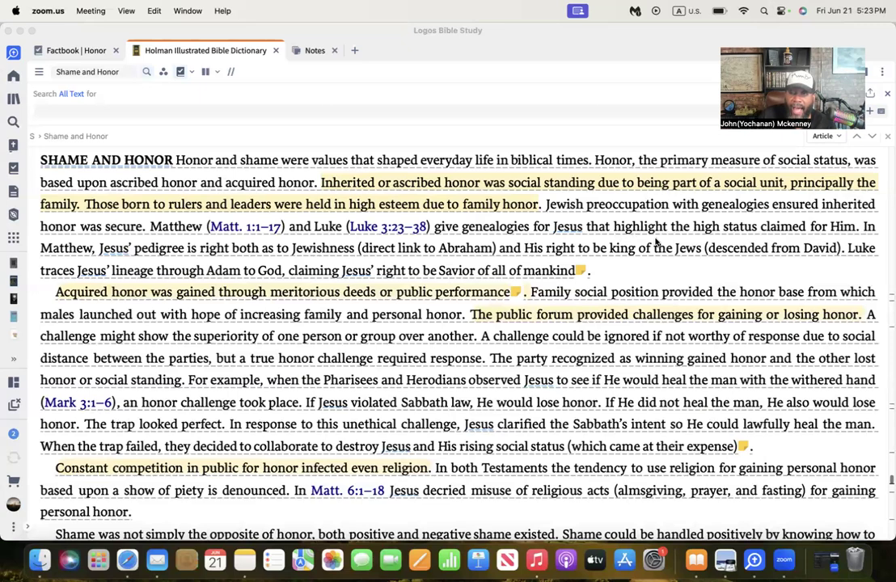
mouse_move(796, 233)
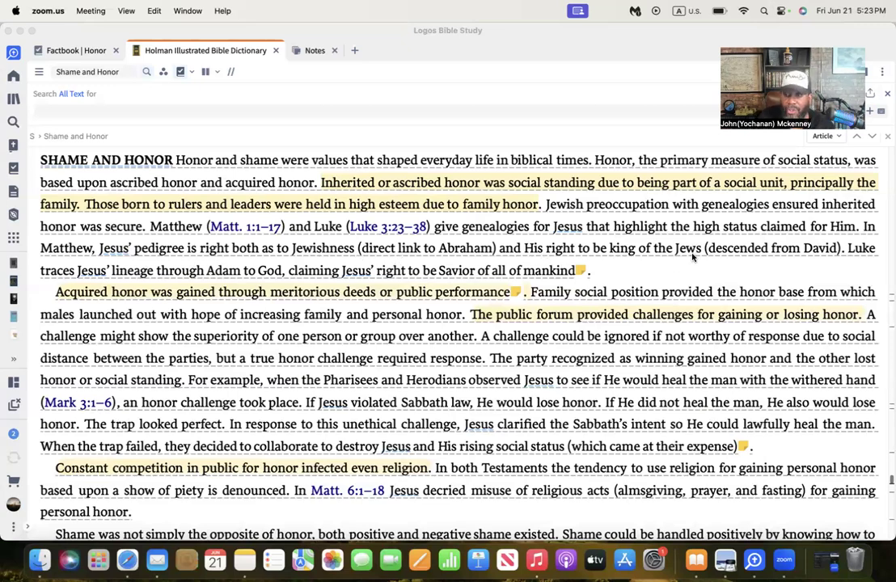
mouse_move(736, 256)
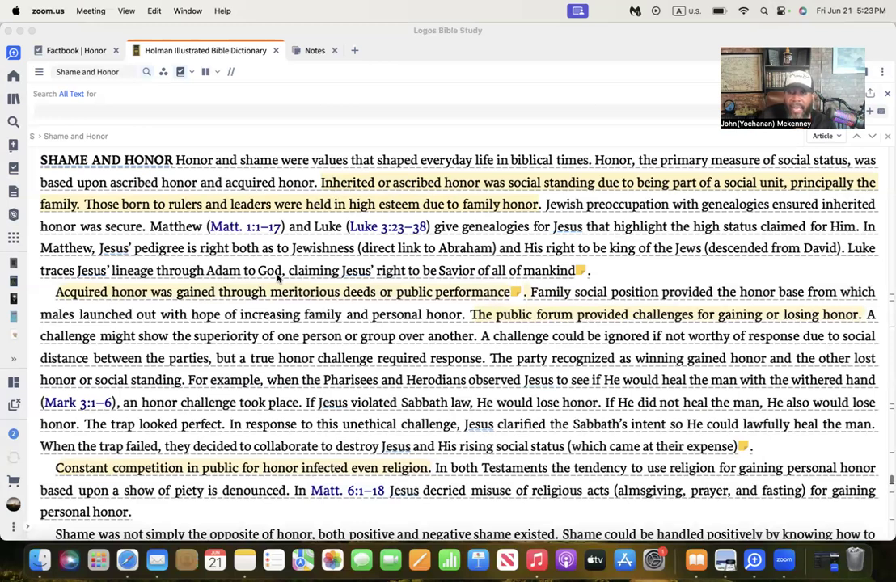
mouse_move(368, 269)
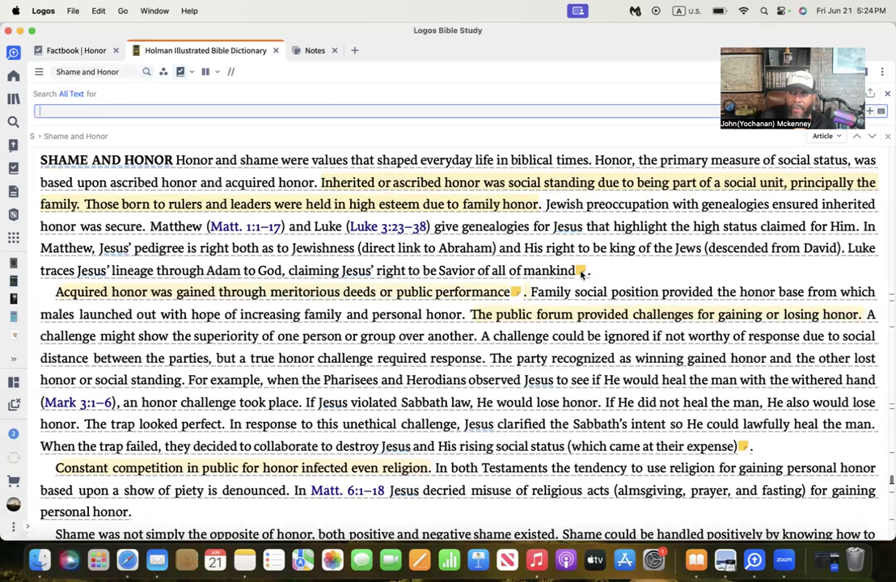
Step: Bring up the Matthew genealogy note and scroll to the Hebrew numeric-value explanation
left_click(315, 50)
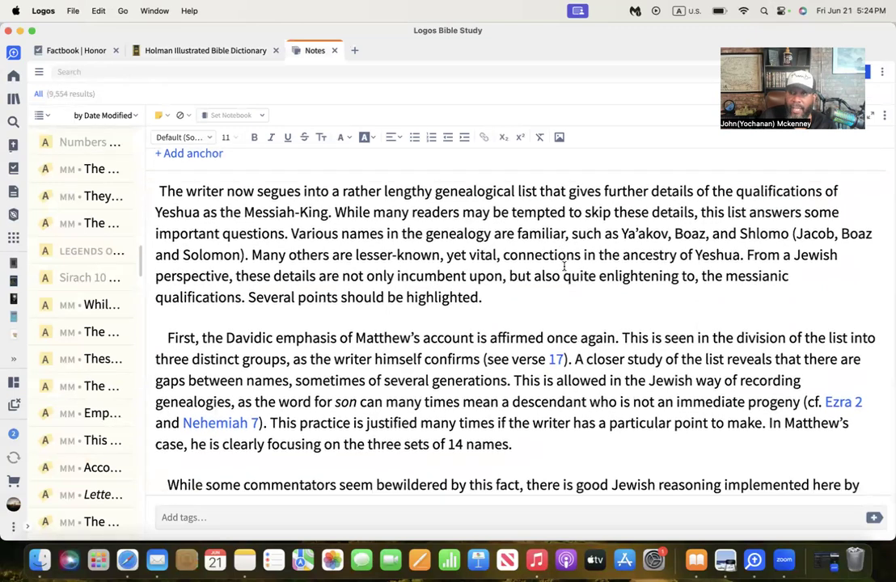
scroll("down", 3)
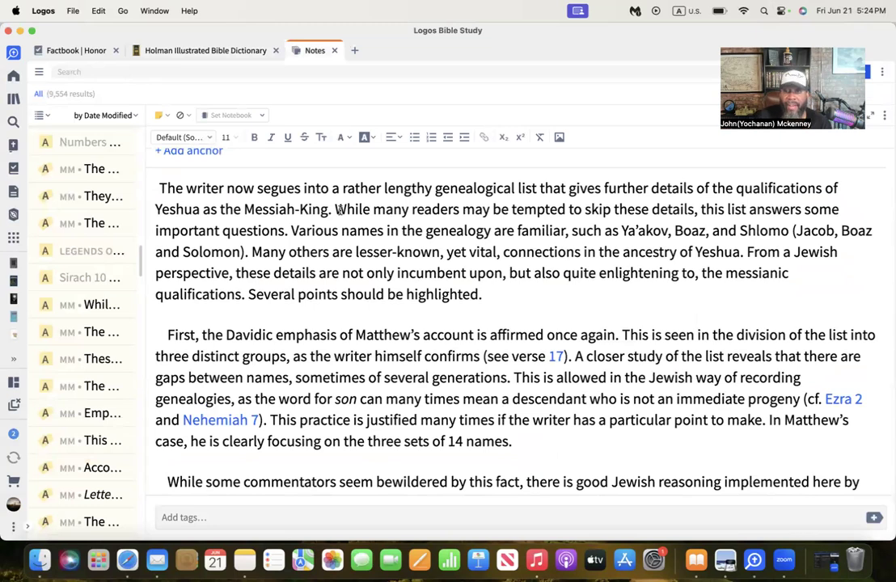
mouse_move(555, 231)
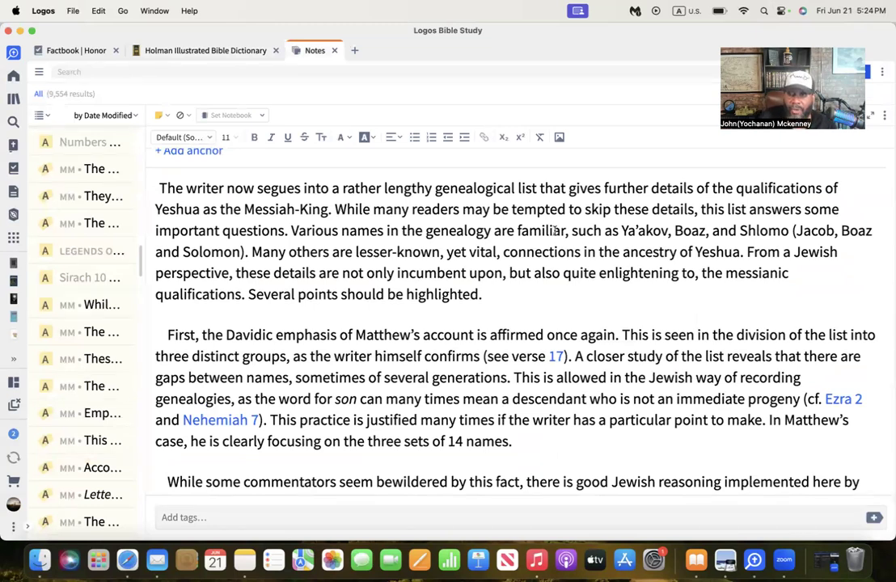
mouse_move(712, 205)
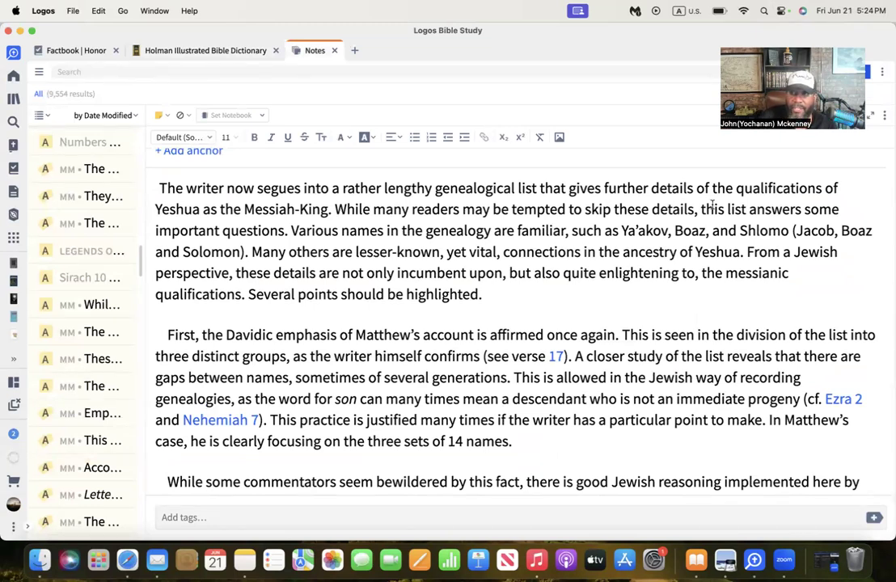
mouse_move(244, 234)
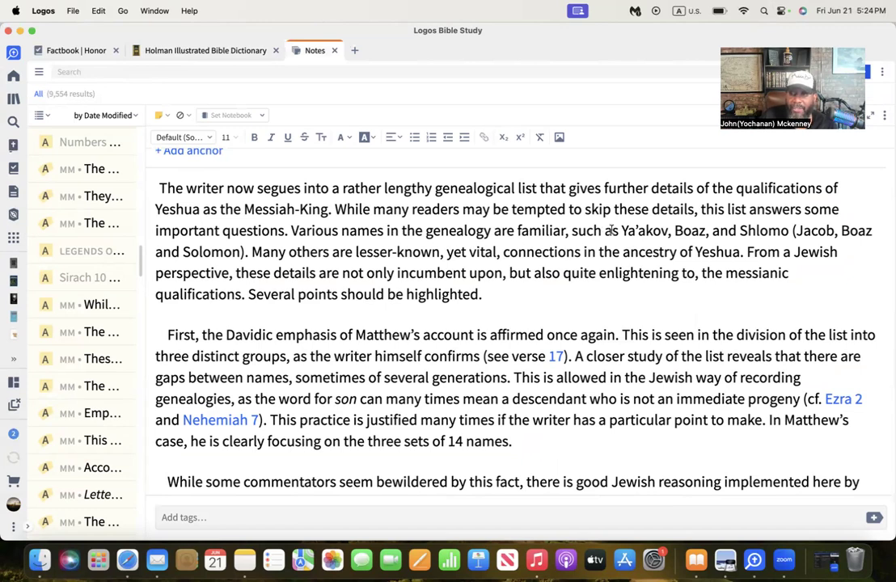
mouse_move(355, 340)
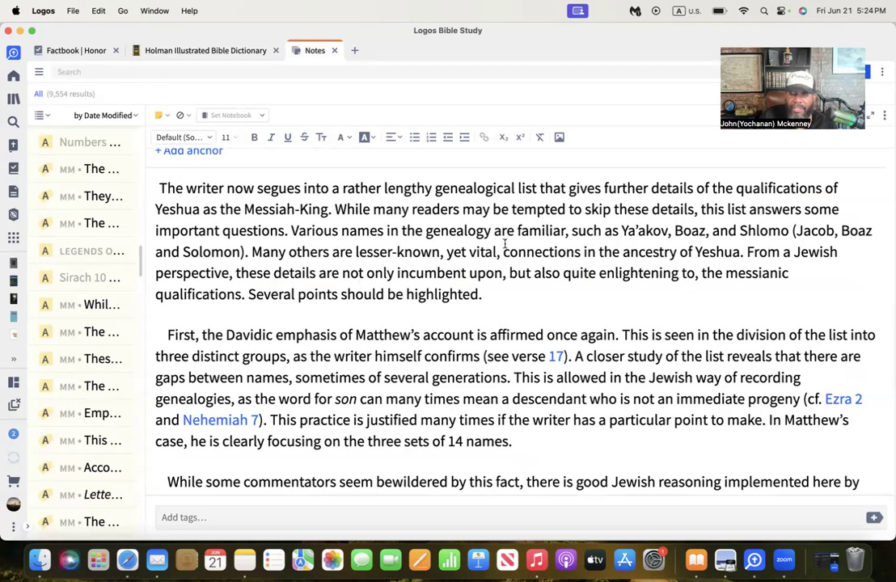
mouse_move(638, 296)
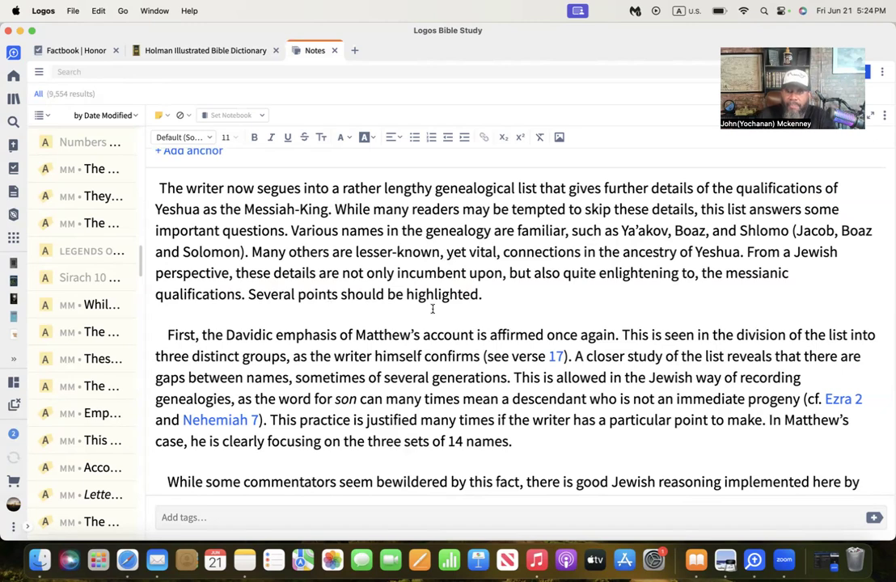
scroll("down", 3)
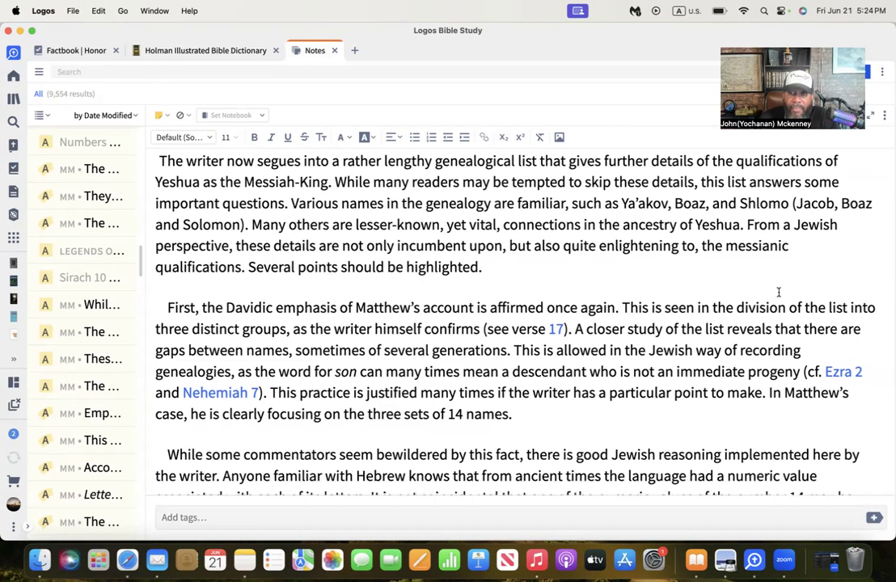
Step: Scroll past the Davidic emphasis paragraph to the detail about Jeconiah in verse 11
scroll("down", 3)
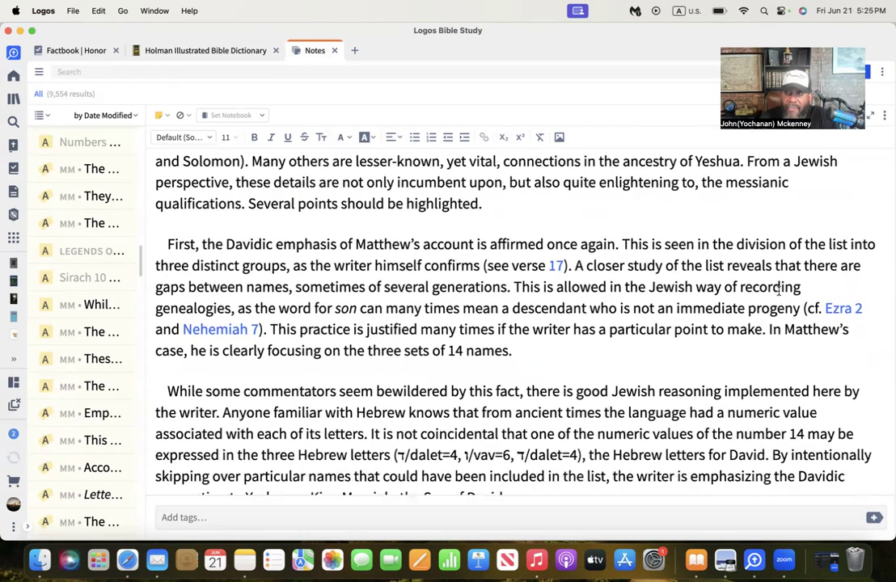
scroll("down", 3)
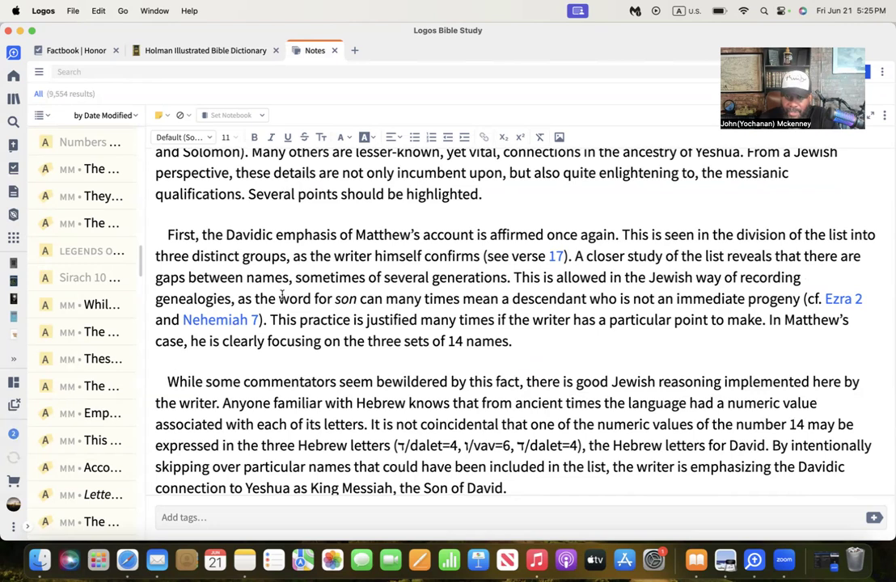
mouse_move(427, 291)
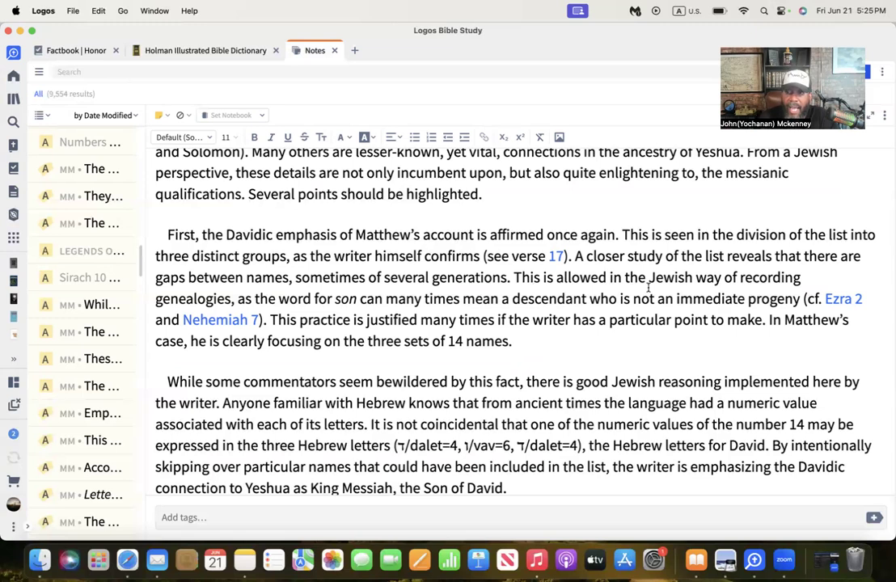
mouse_move(471, 288)
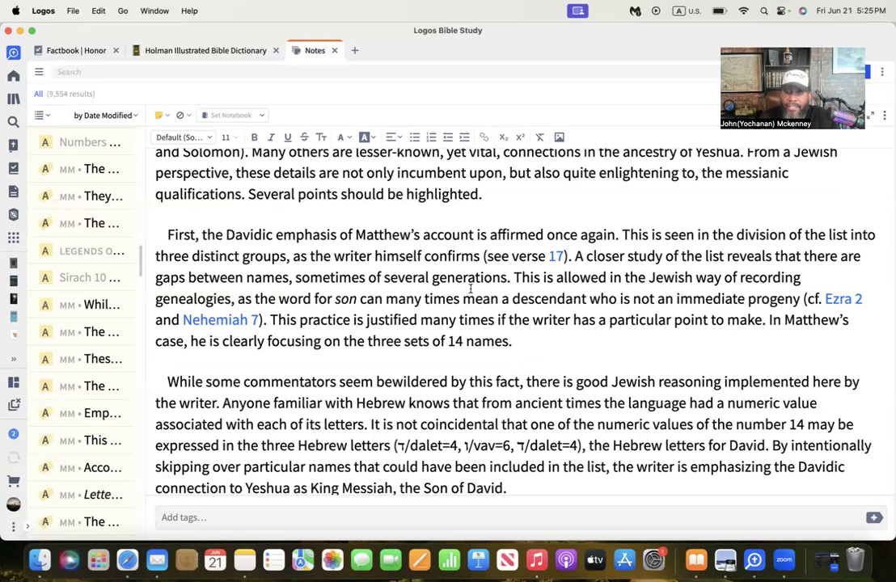
scroll("down", 3)
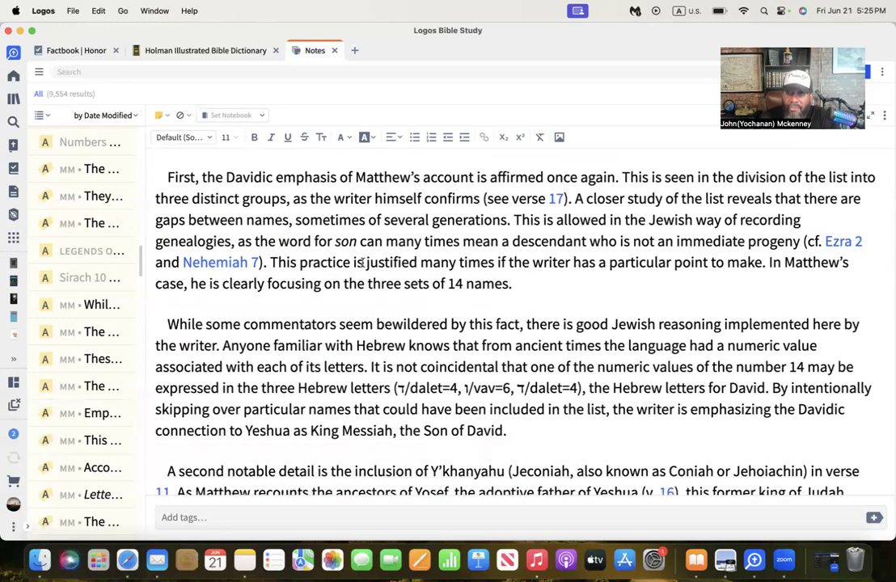
mouse_move(560, 268)
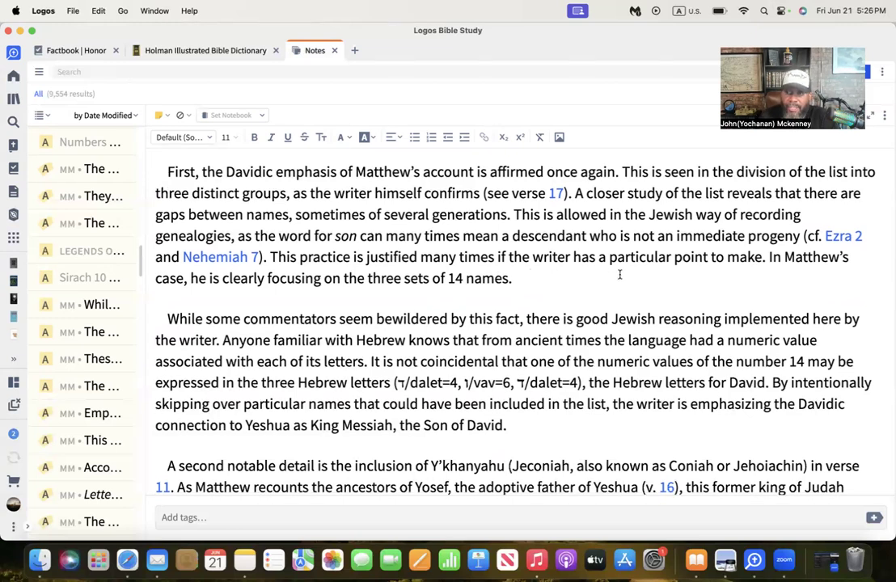
Step: Read the Jeconiah and Jeremiah 22:24–30 paragraph, then close the Notes tab
scroll("down", 3)
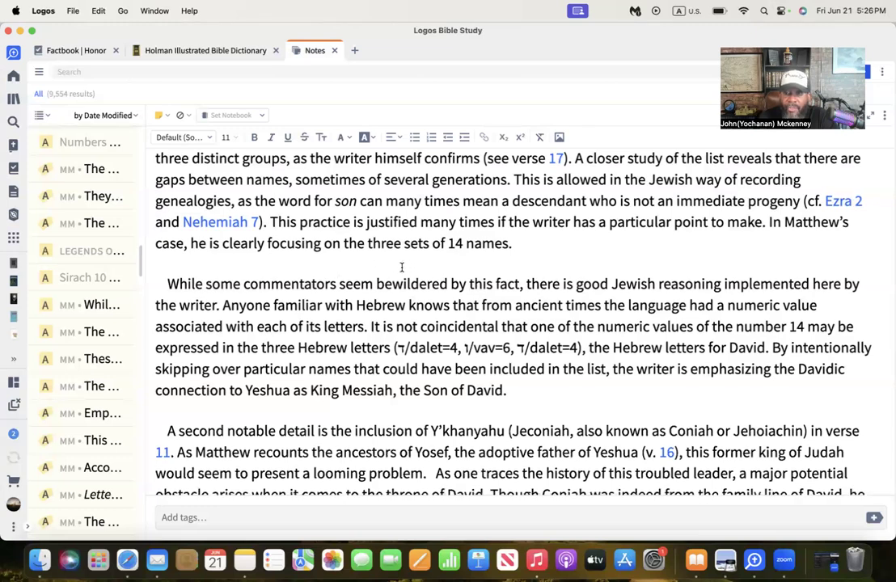
mouse_move(440, 265)
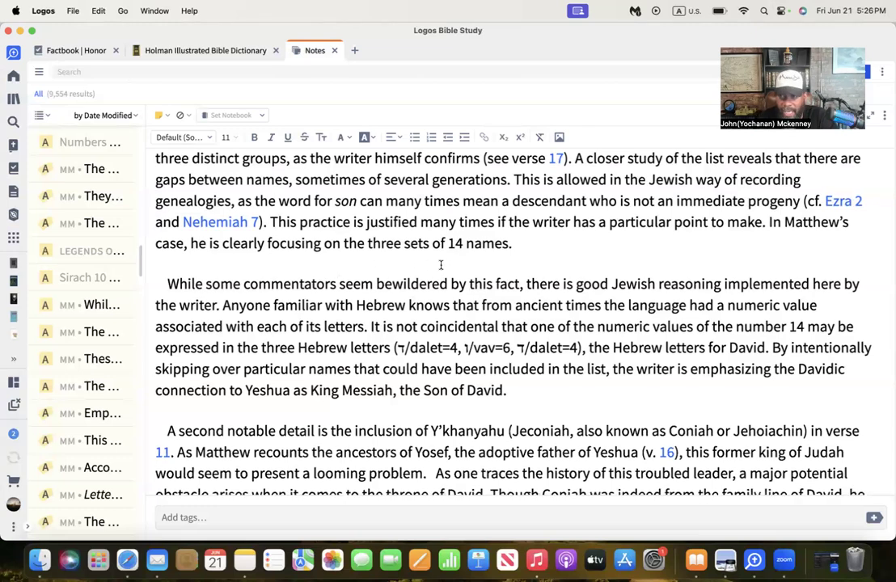
scroll("down", 3)
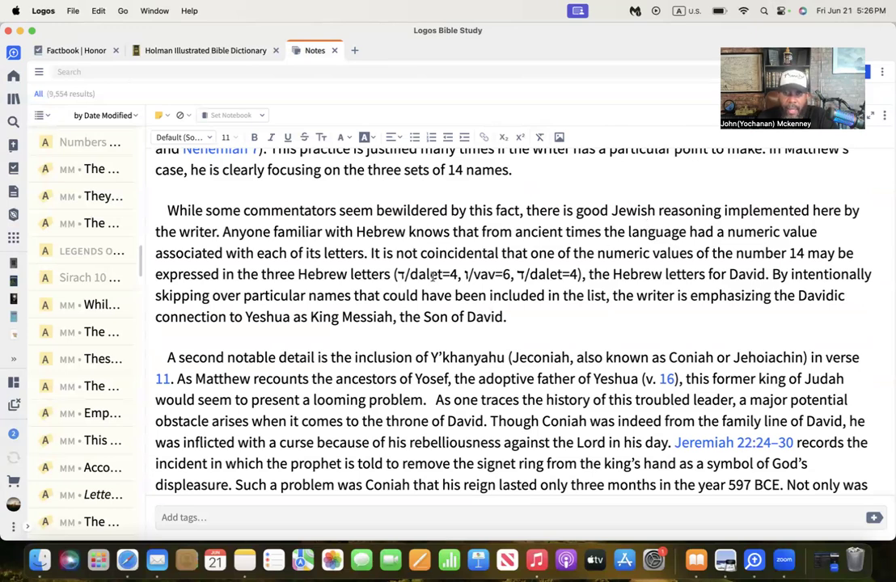
mouse_move(451, 249)
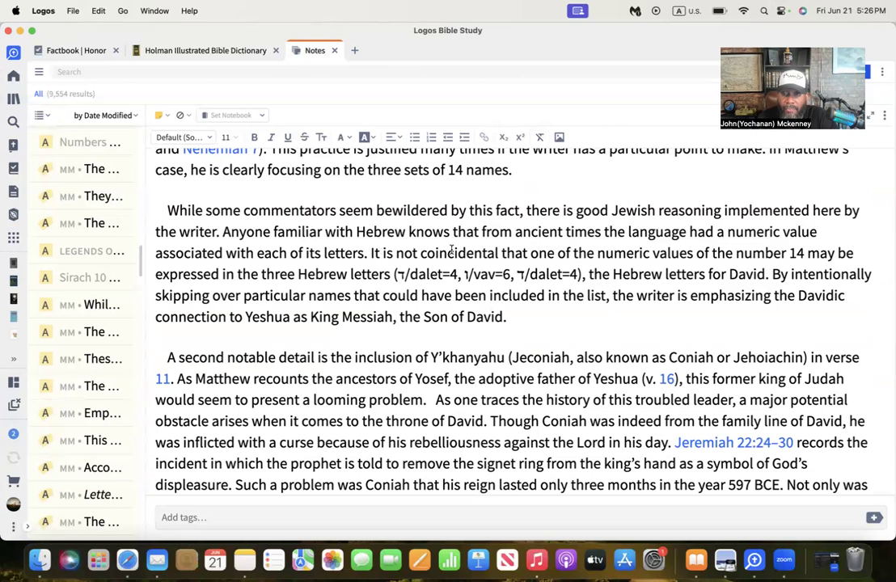
mouse_move(760, 260)
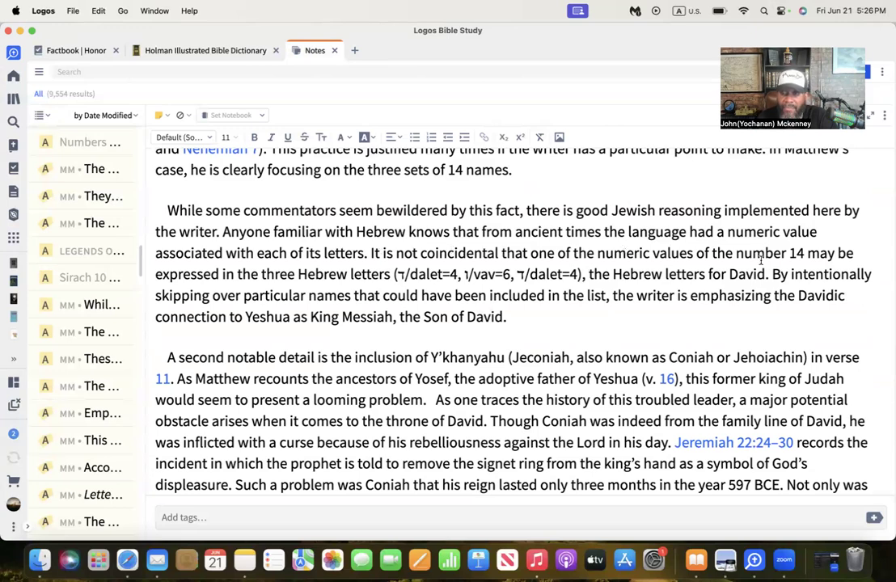
mouse_move(761, 260)
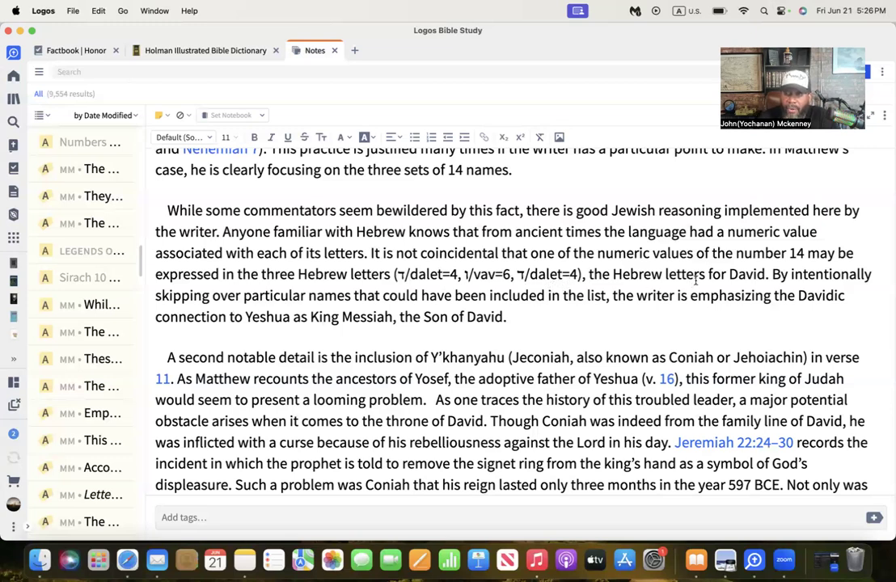
mouse_move(786, 264)
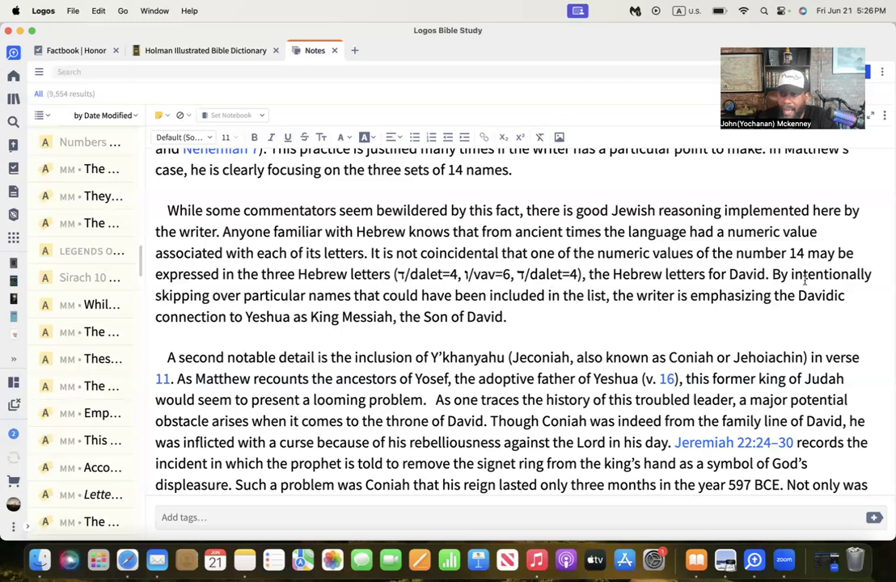
mouse_move(379, 304)
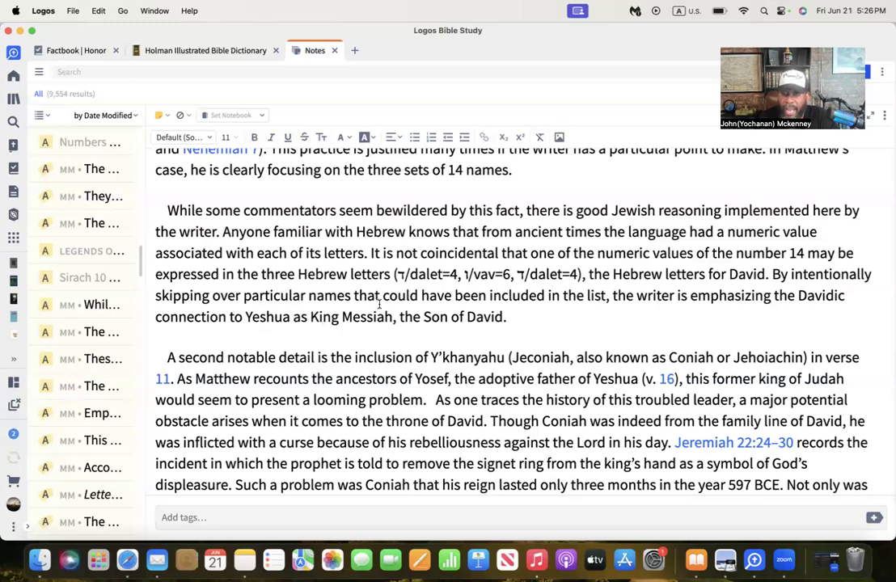
mouse_move(576, 307)
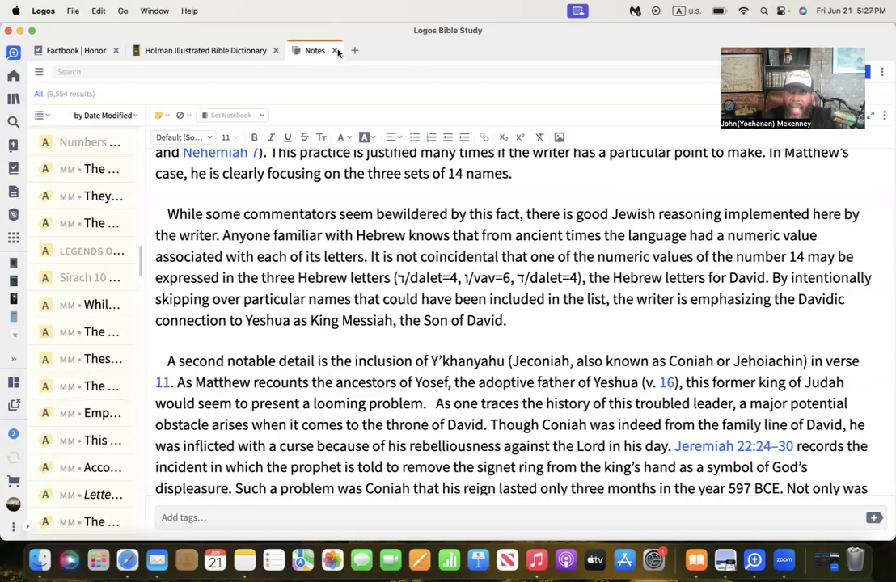
left_click(335, 50)
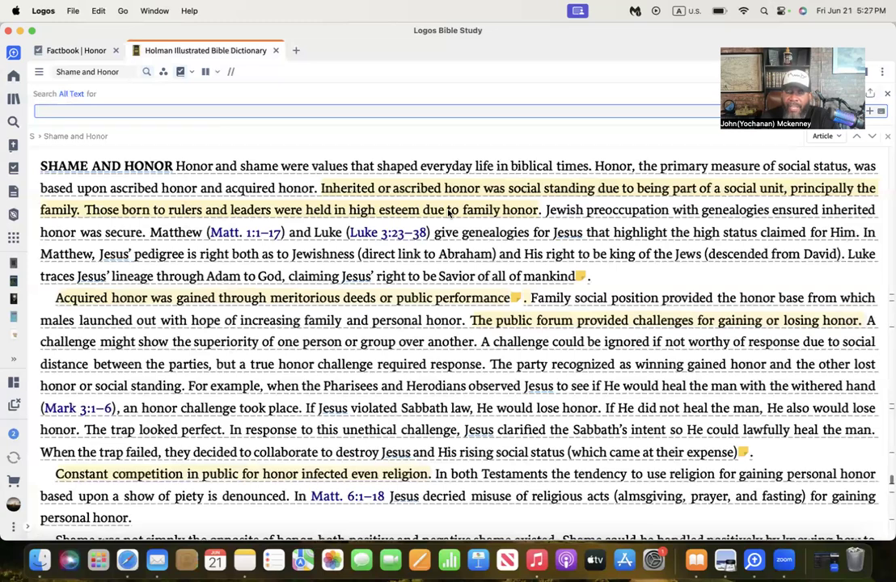
Step: Scroll the Shame and Honor article back to the passages on ascribed and acquired honor
scroll("down", 3)
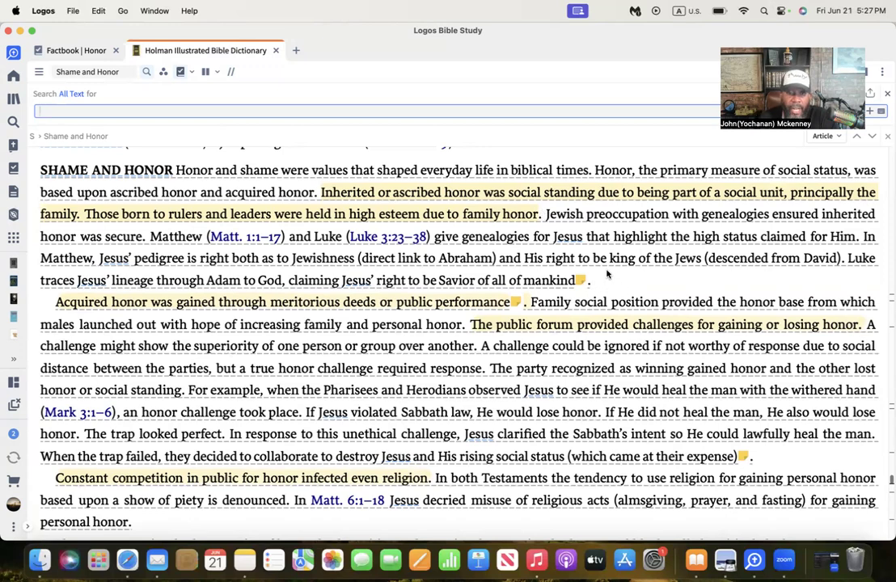
mouse_move(290, 306)
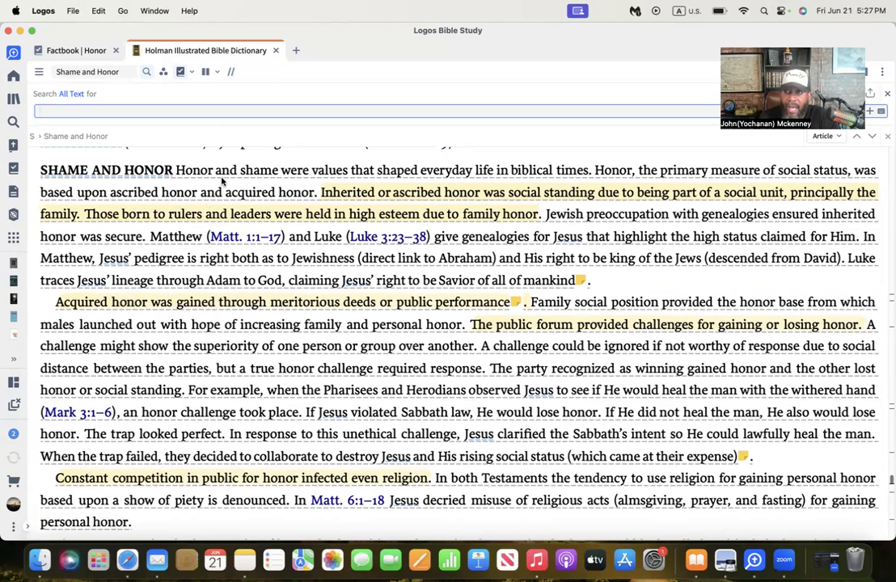
mouse_move(515, 213)
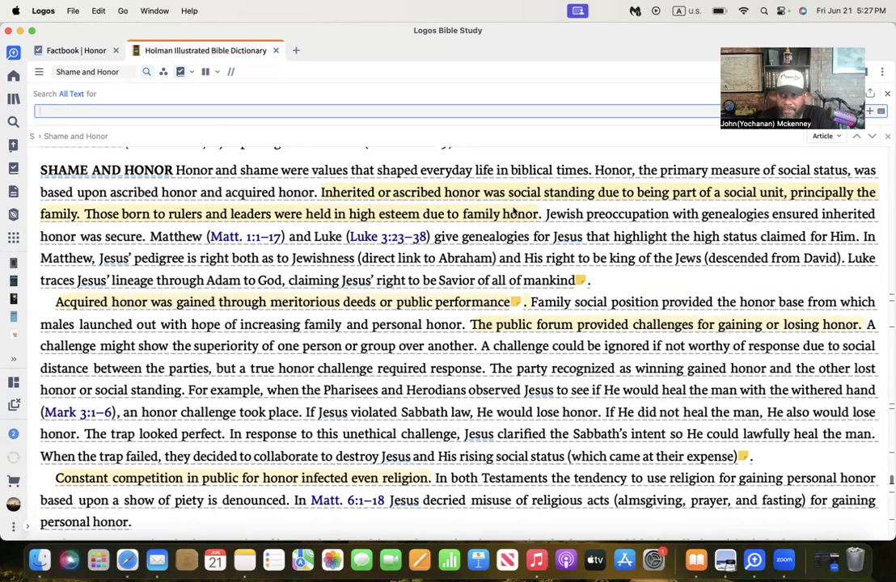
mouse_move(506, 558)
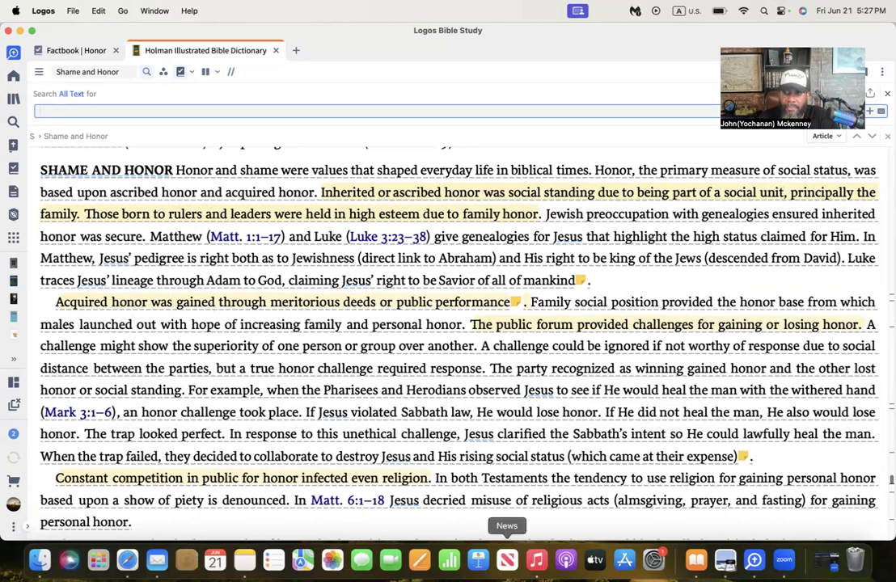